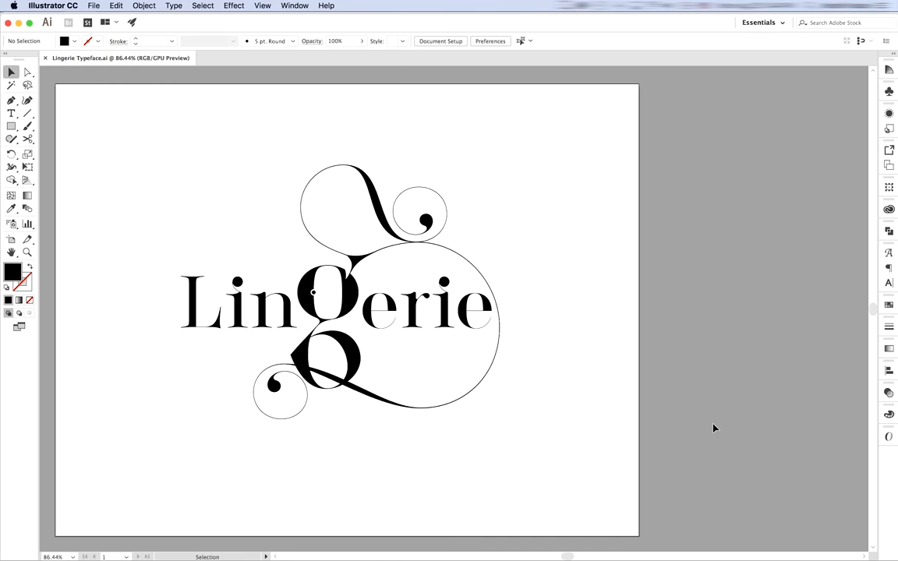
{"action": "mouse_move", "coordinate": [304, 68]}
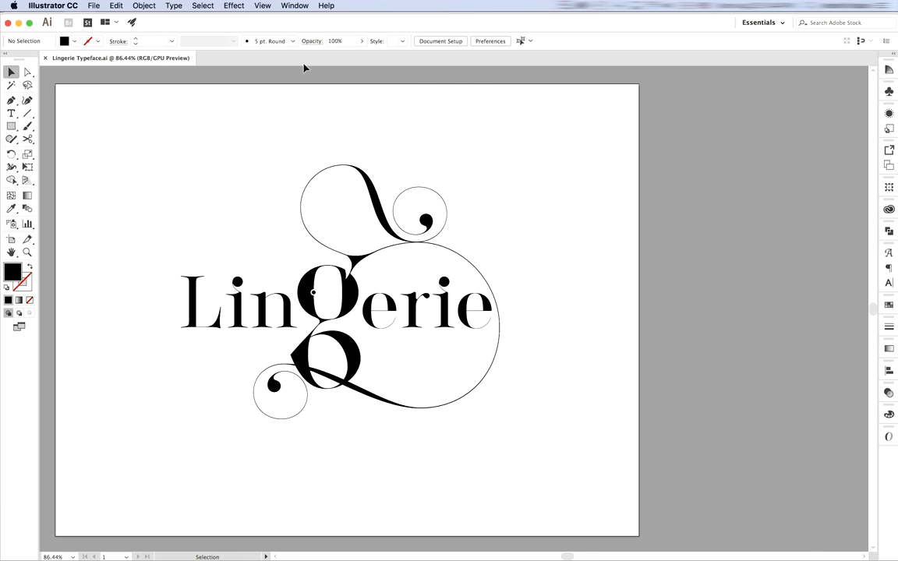
Show the Glyphs panel listing the entire Lingerie font.
{"action": "left_click", "coordinate": [173, 6]}
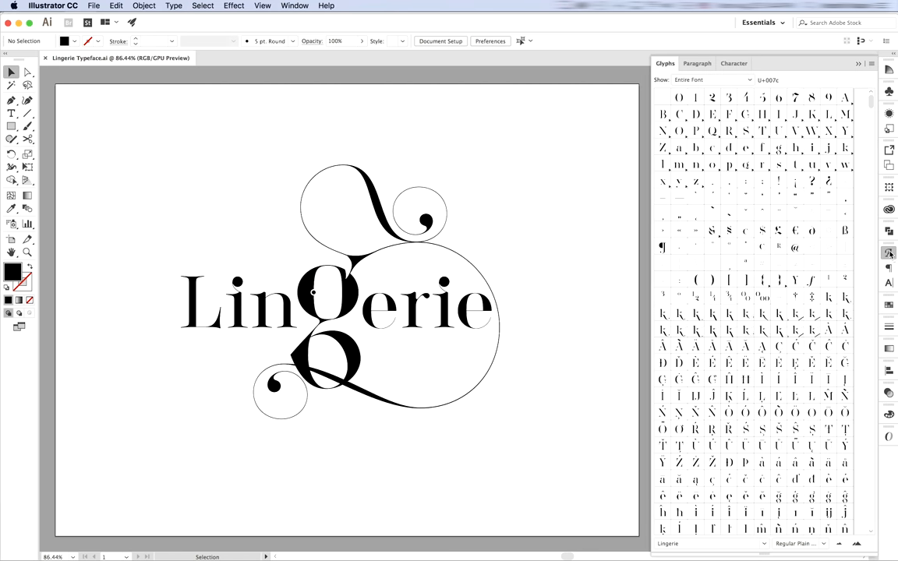
{"action": "mouse_move", "coordinate": [894, 256]}
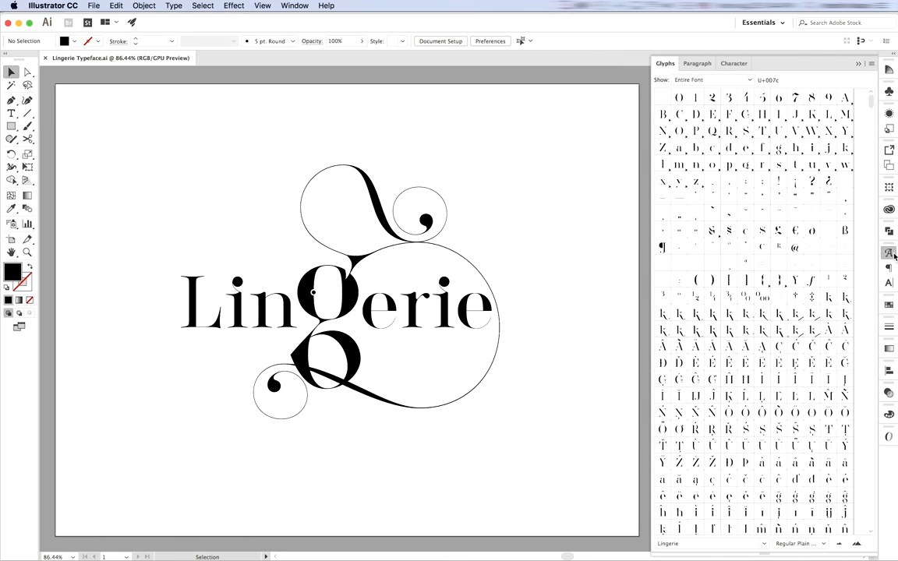
{"action": "mouse_move", "coordinate": [740, 249]}
{"action": "type", "text": "New"}
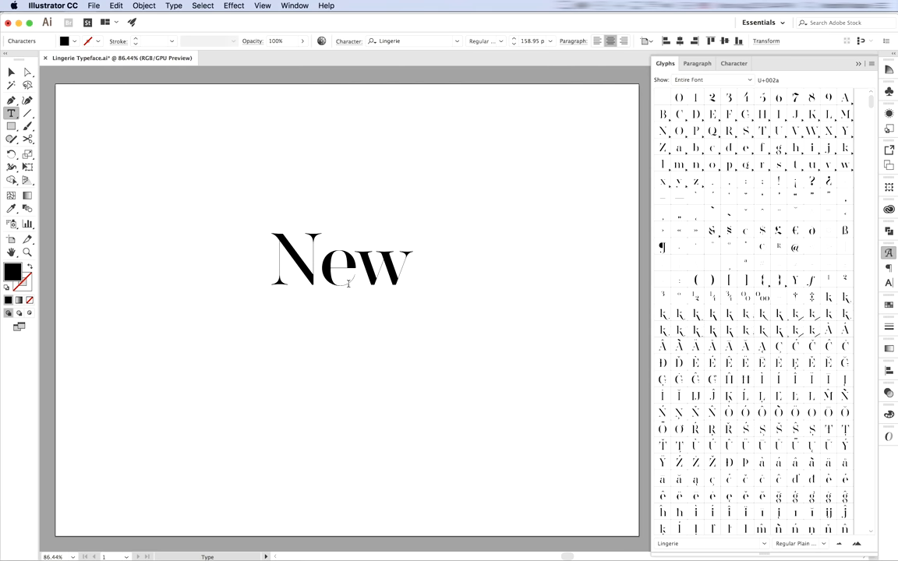
Finish typing 'New York' in Lingerie, deselect it and return to the Selection tool.
{"action": "type", "text": "York"}
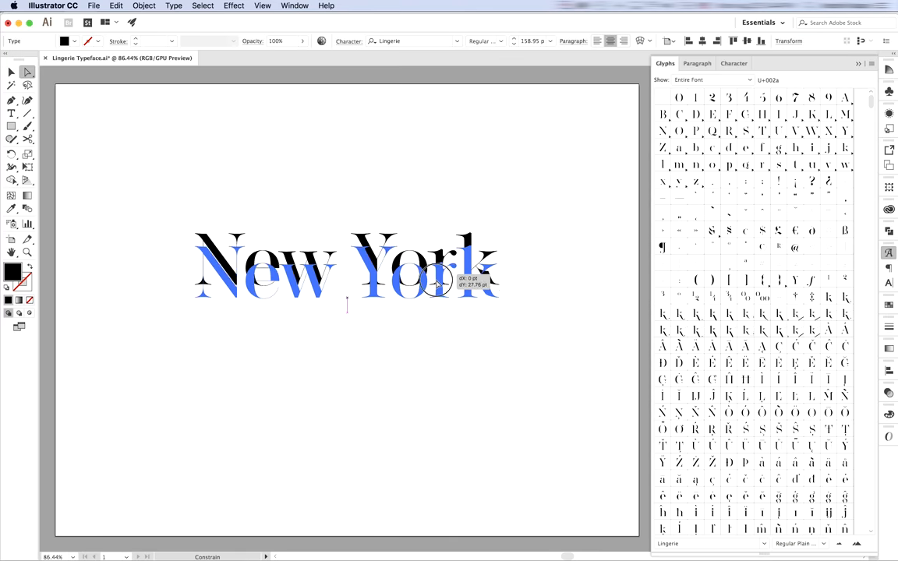
{"action": "left_click", "coordinate": [586, 312]}
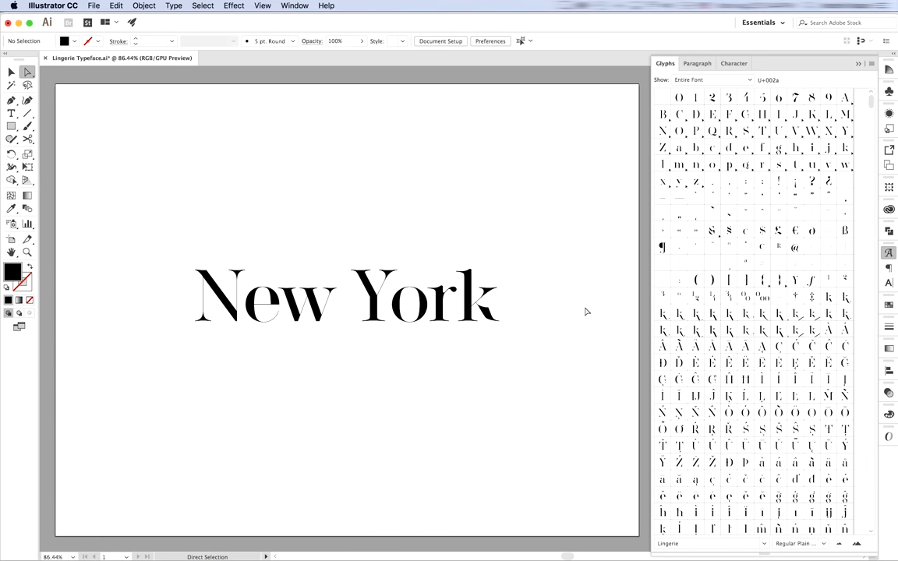
{"action": "left_click", "coordinate": [12, 71]}
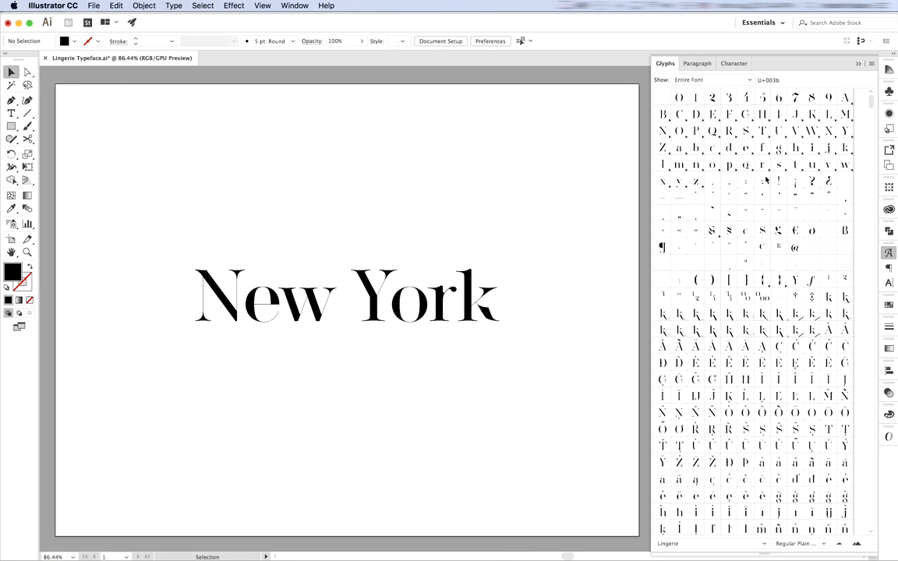
{"action": "scroll", "scroll_direction": "down", "scroll_amount": 3}
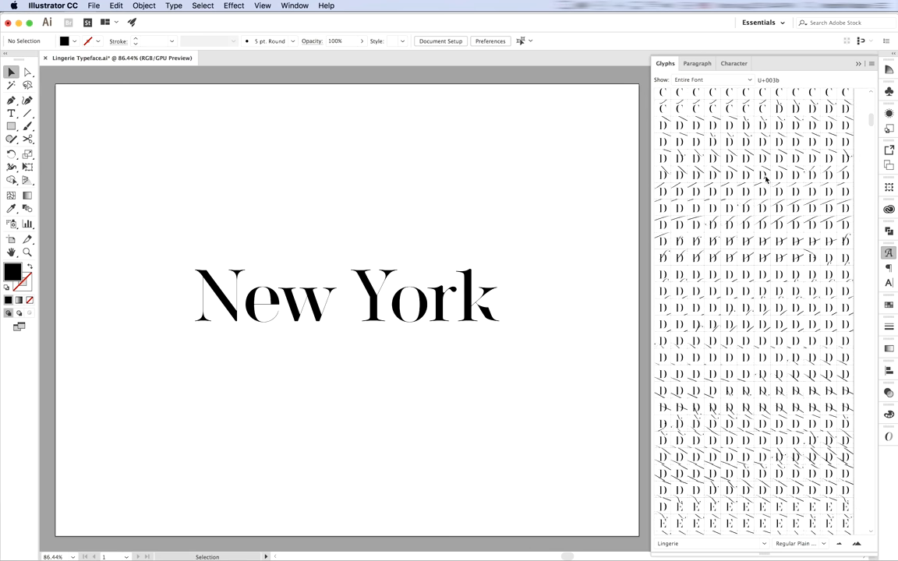
{"action": "scroll", "scroll_direction": "down", "scroll_amount": 3}
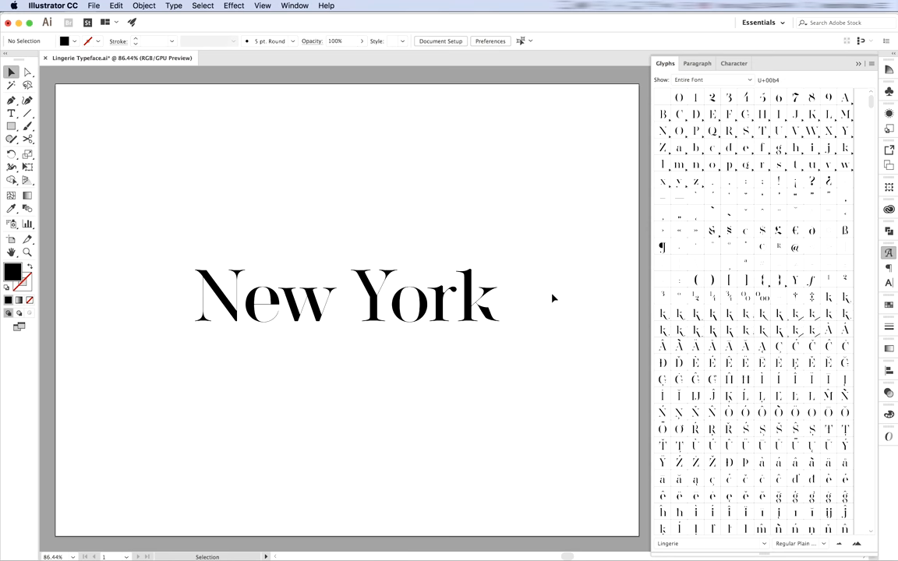
Enter the New York text with the Type tool to edit the capital N.
{"action": "left_click", "coordinate": [11, 112]}
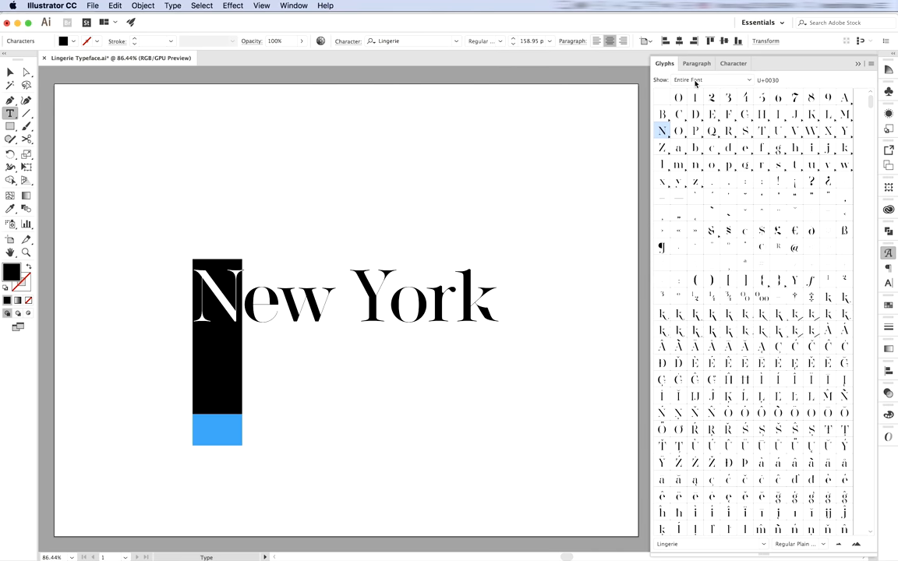
Limit the Glyphs panel to Alternates For Current Selection for the capital N.
{"action": "left_click", "coordinate": [709, 79]}
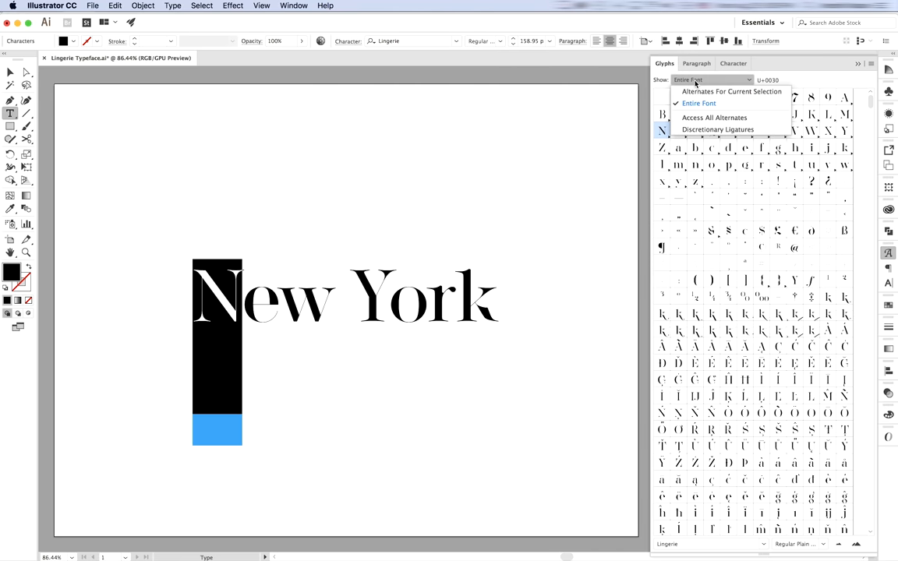
{"action": "mouse_move", "coordinate": [731, 91]}
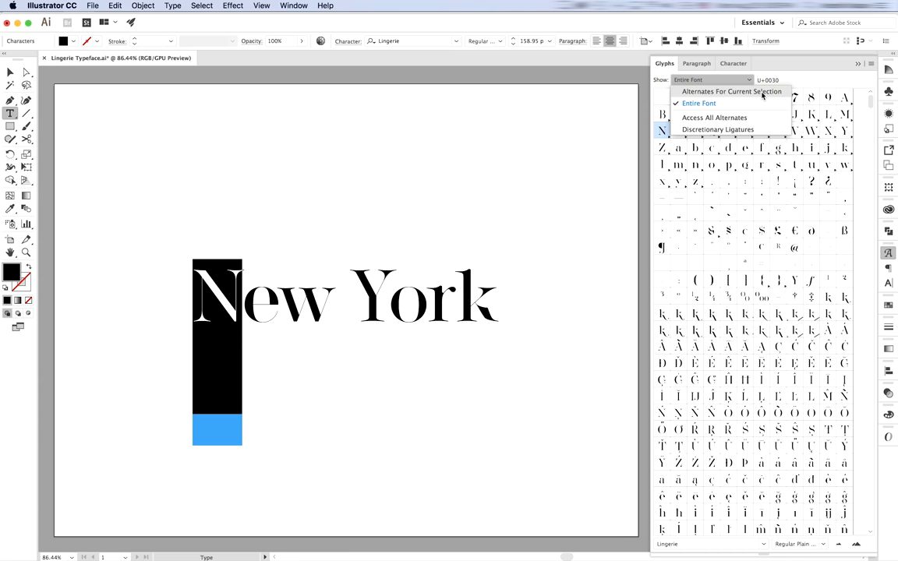
{"action": "left_click", "coordinate": [731, 90]}
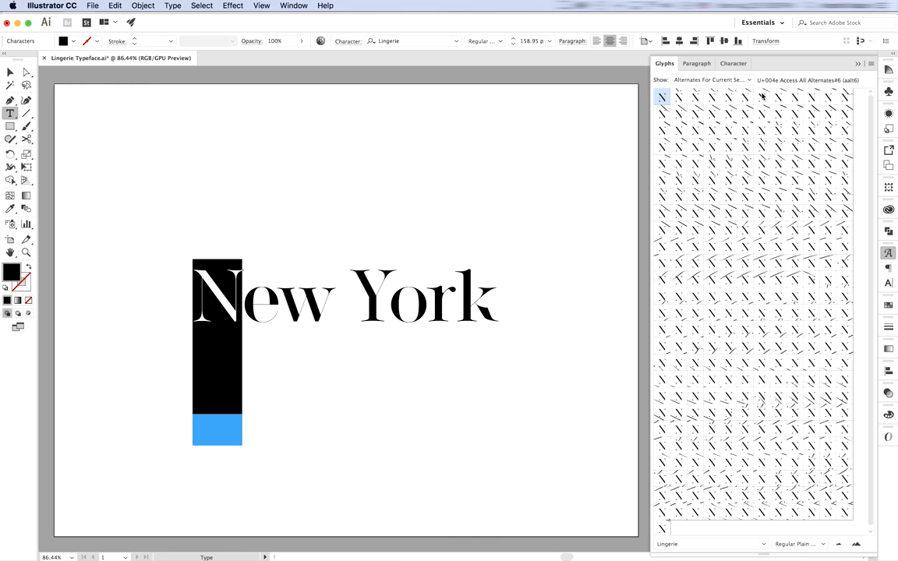
{"action": "mouse_move", "coordinate": [762, 96]}
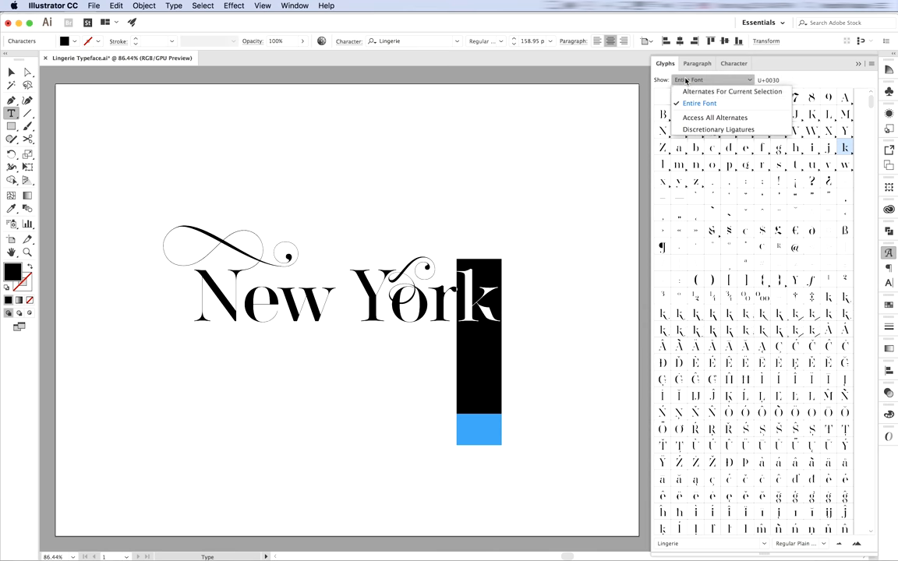
Show the k's alternates and try swash forms until the longest flourished k is applied.
{"action": "left_click", "coordinate": [731, 90]}
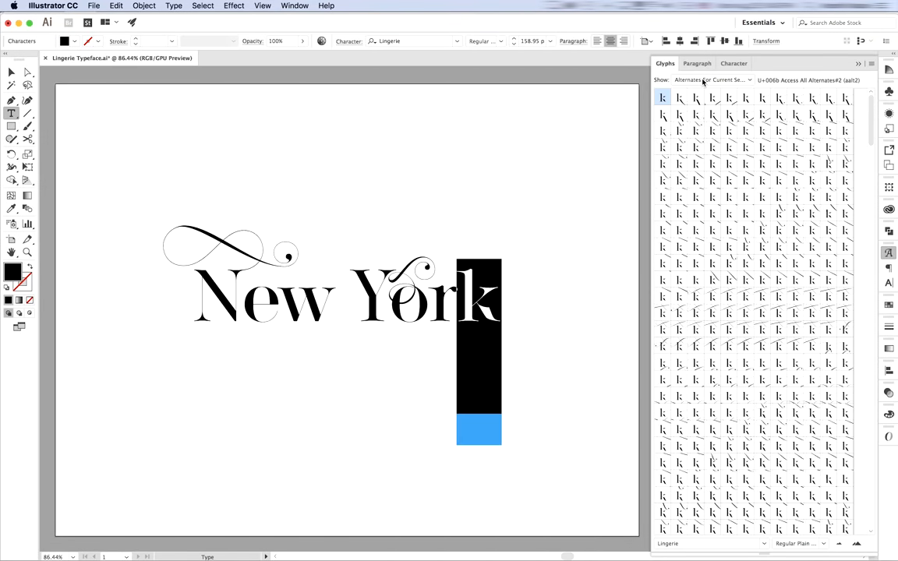
{"action": "scroll", "scroll_direction": "down", "scroll_amount": 3}
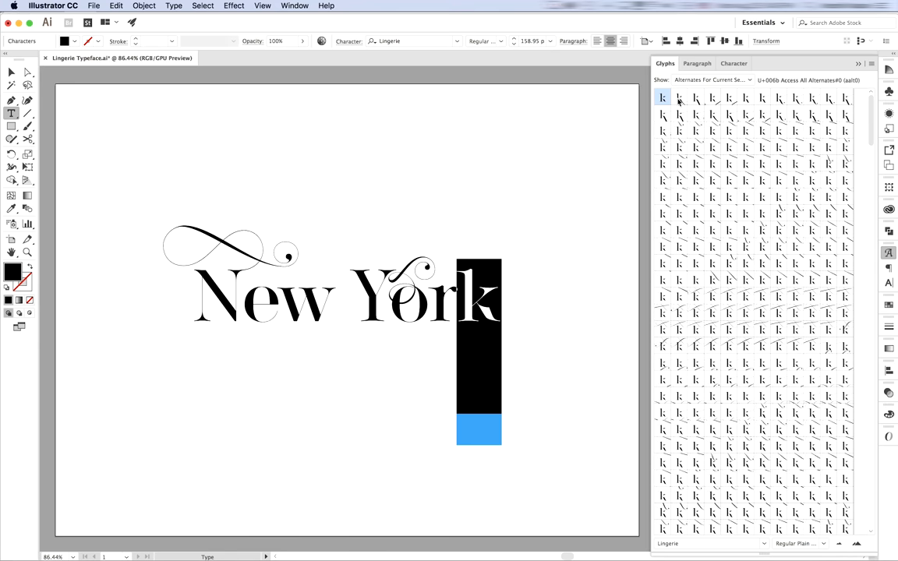
{"action": "left_click", "coordinate": [714, 97]}
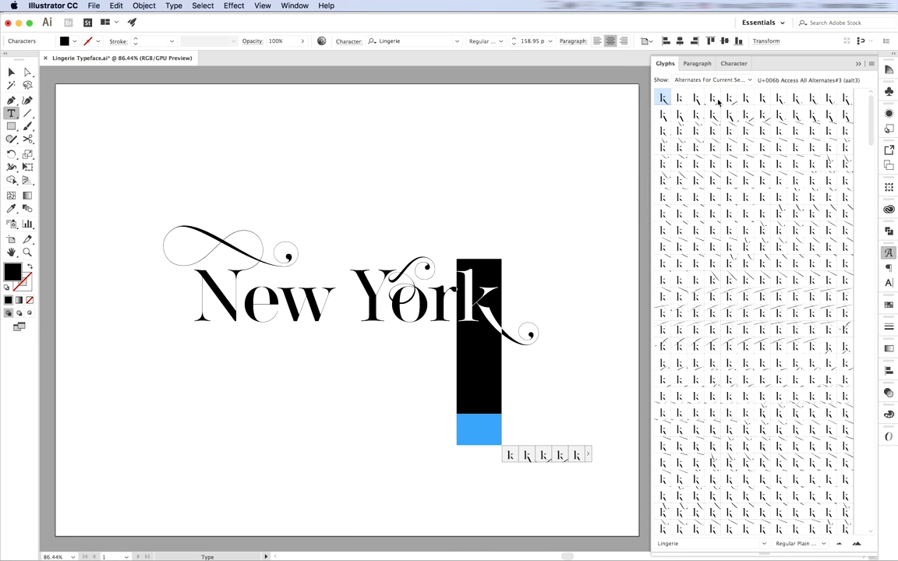
{"action": "left_click", "coordinate": [762, 97]}
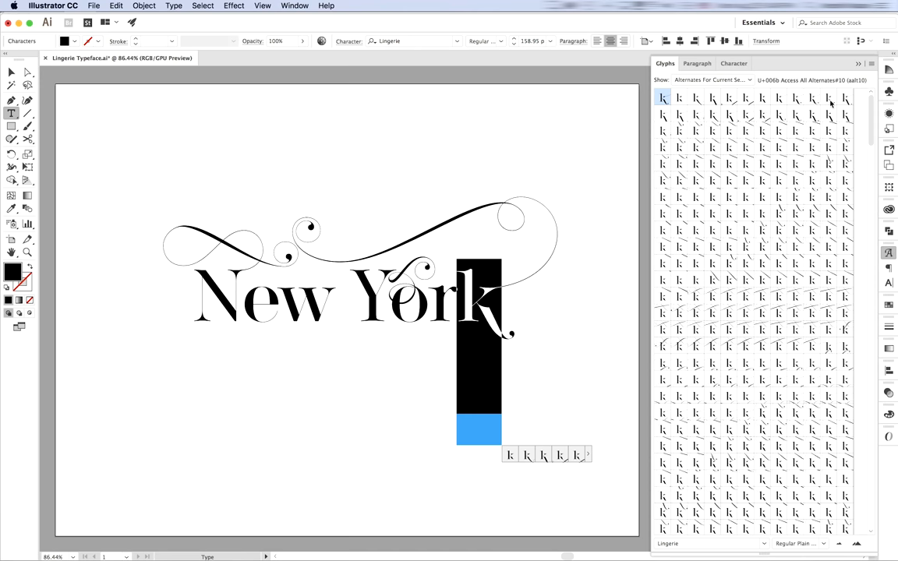
{"action": "left_click", "coordinate": [830, 96]}
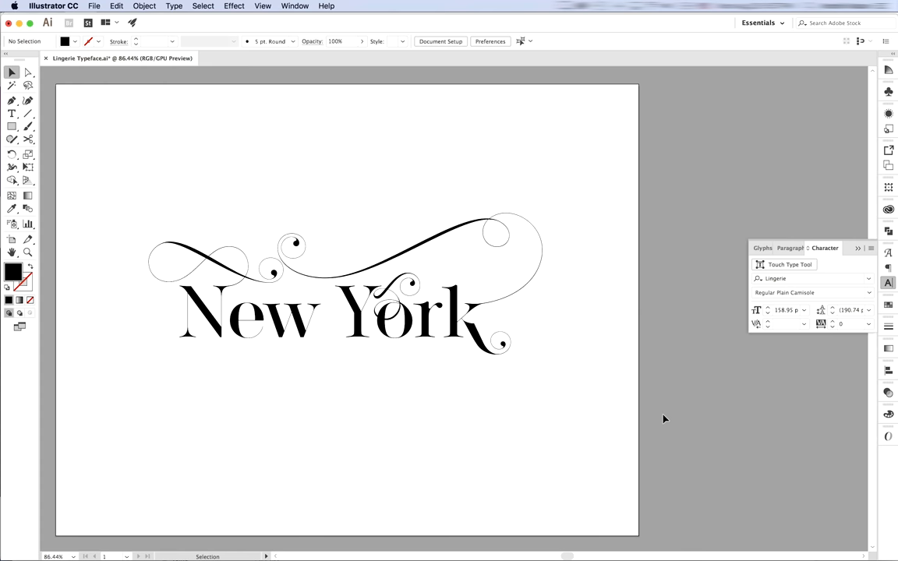
{"action": "mouse_move", "coordinate": [486, 358]}
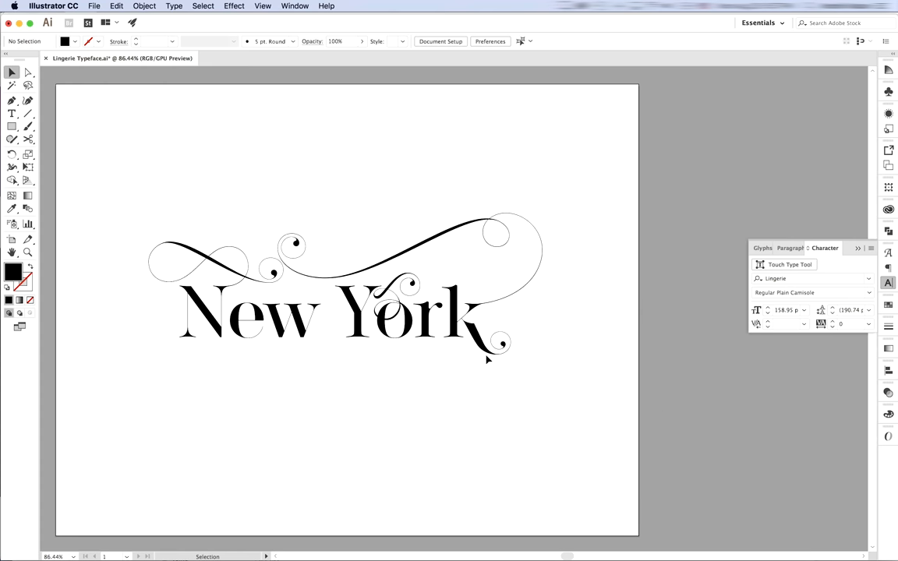
Select New York and try the Exit Camisole, Diamond Camisole and other Lingerie style variants.
{"action": "left_click", "coordinate": [335, 312]}
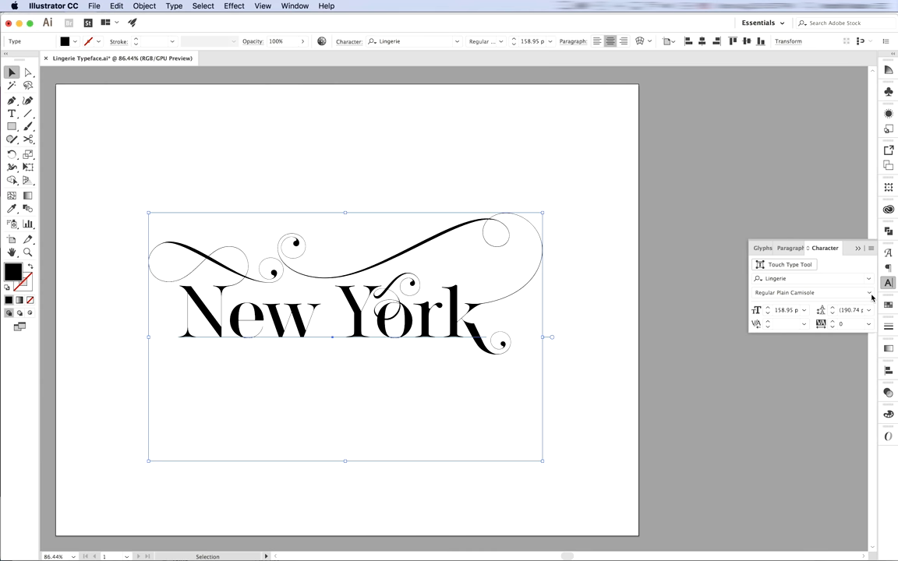
{"action": "left_click", "coordinate": [810, 293]}
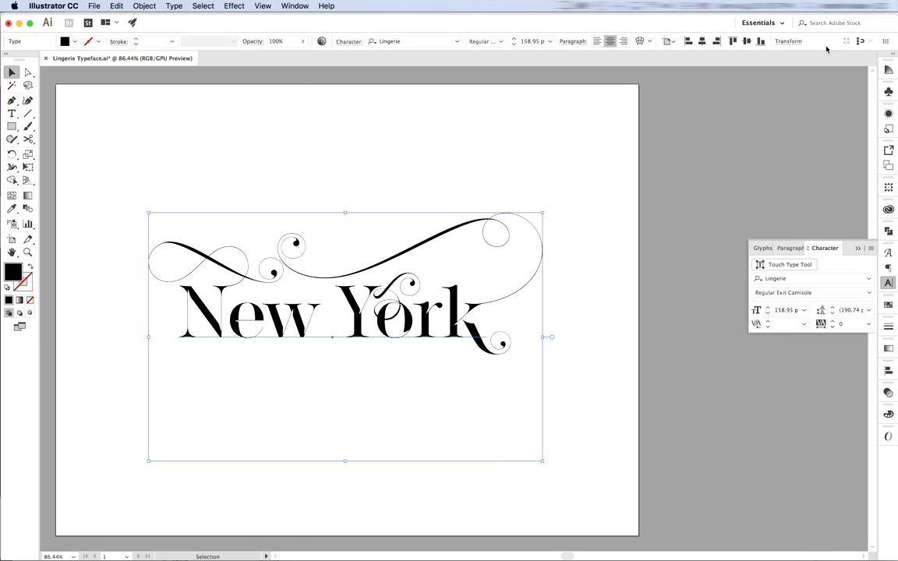
{"action": "mouse_move", "coordinate": [720, 390]}
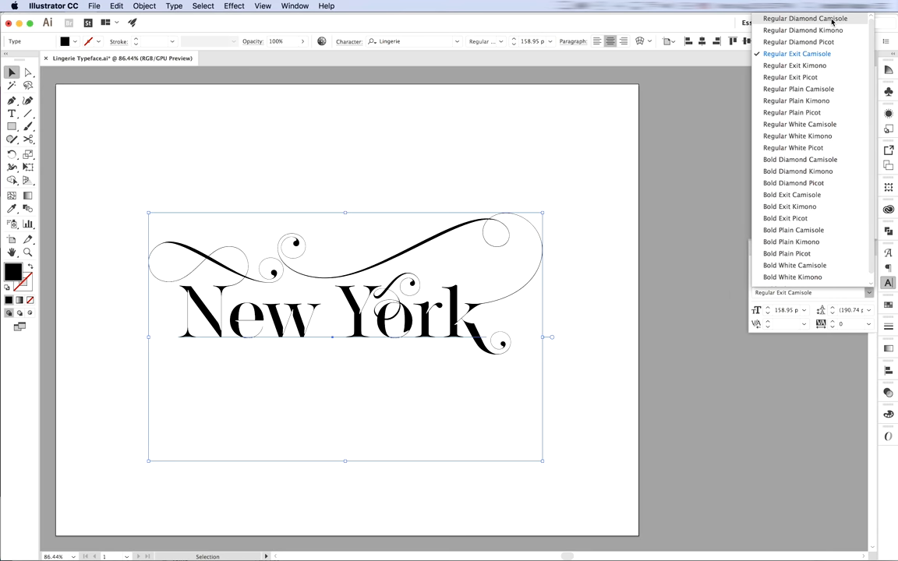
{"action": "left_click", "coordinate": [804, 18]}
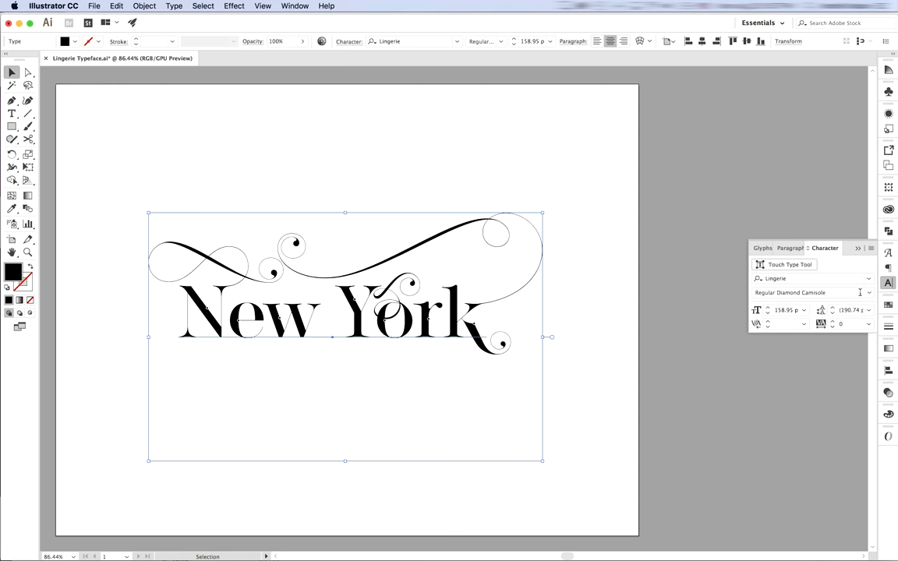
{"action": "left_click", "coordinate": [866, 293]}
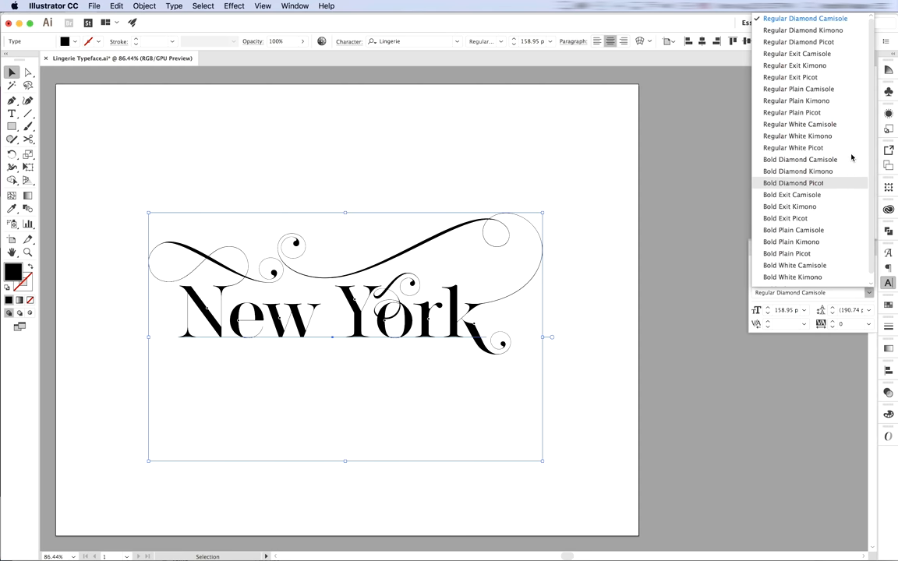
{"action": "left_click", "coordinate": [795, 125]}
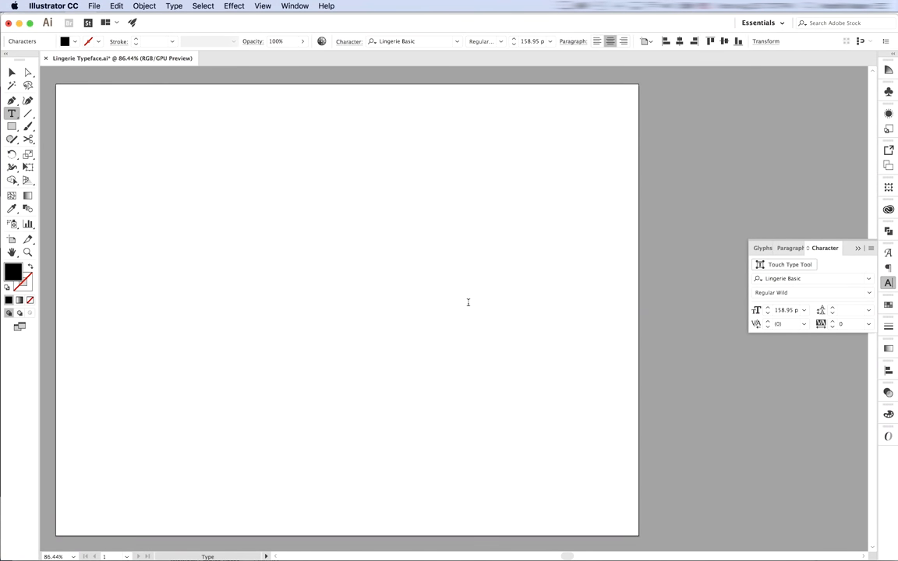
Retype 'New York' in Lingerie Basic and select it with the Selection tool.
{"action": "type", "text": "New York"}
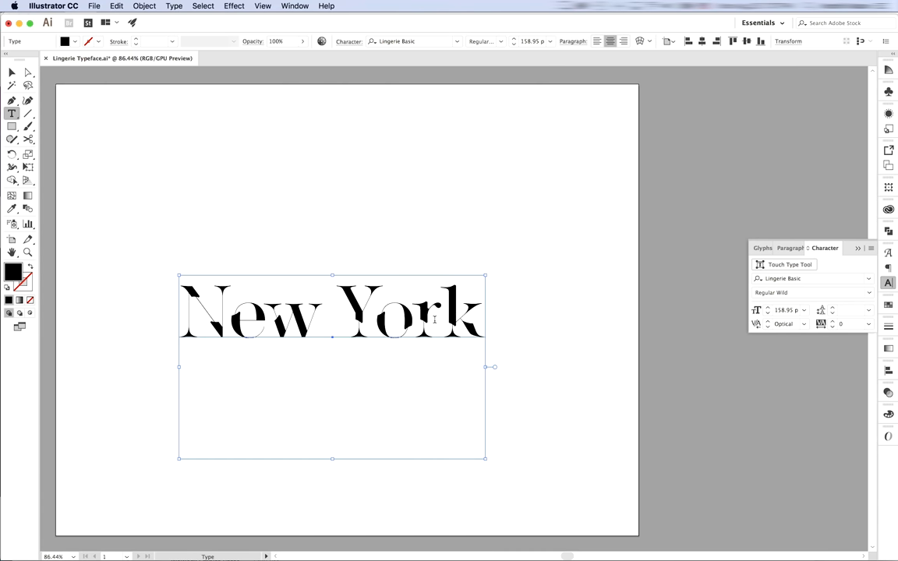
{"action": "left_click", "coordinate": [12, 72]}
{"action": "type", "text": "202"}
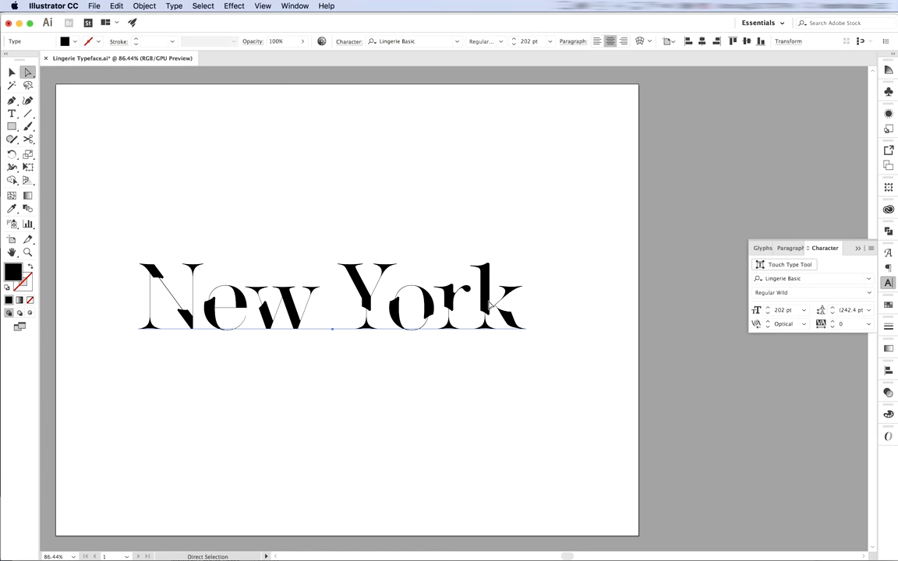
{"action": "left_click", "coordinate": [540, 415]}
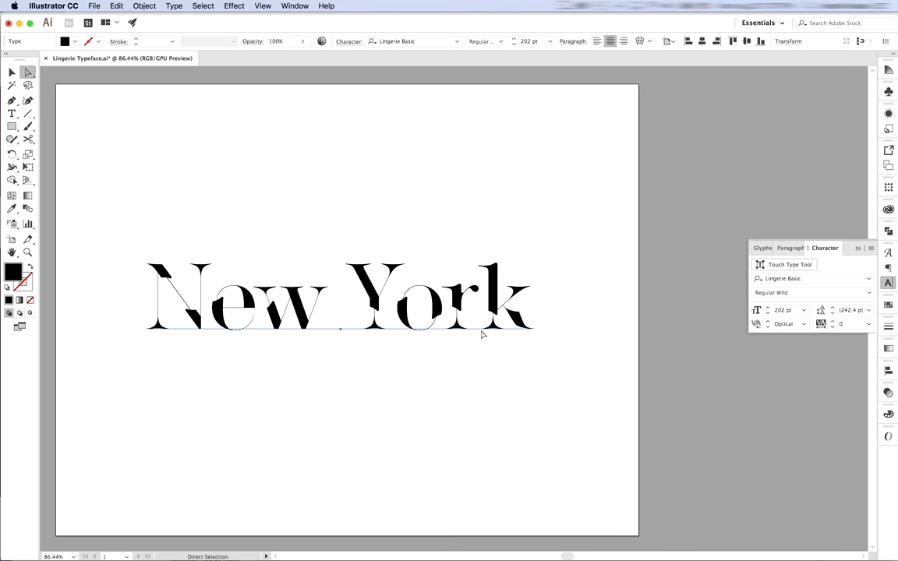
Switch the text through Lingerie Basis styles, ending on Bold Plain.
{"action": "left_click", "coordinate": [866, 293]}
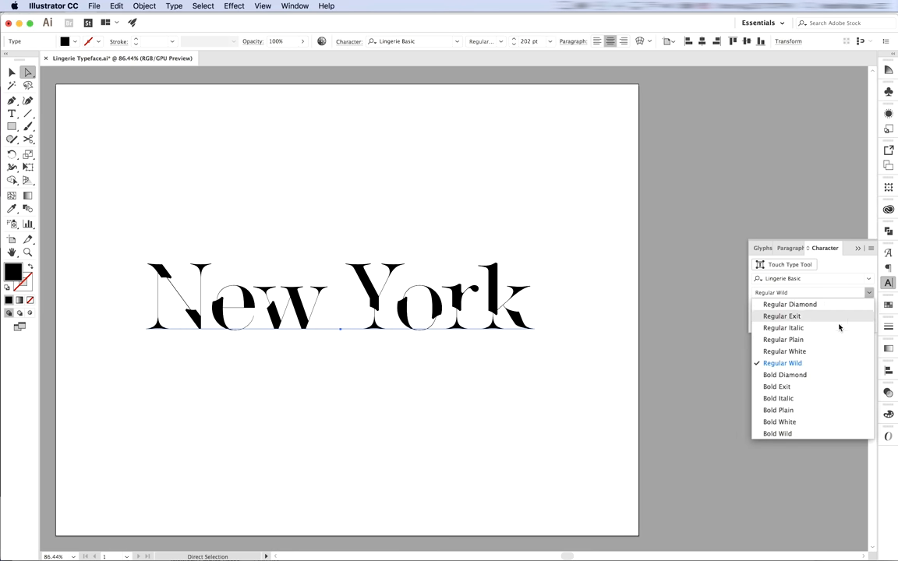
{"action": "left_click", "coordinate": [783, 327]}
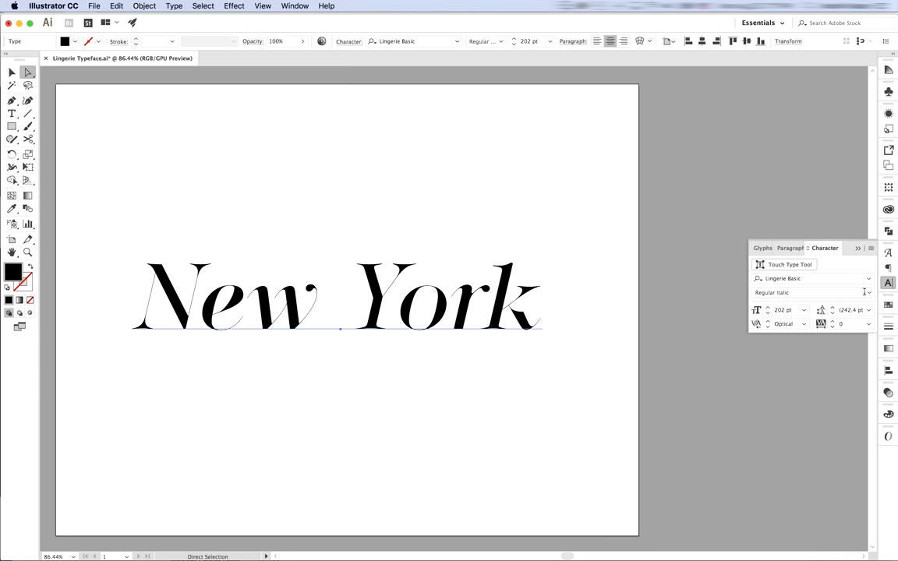
{"action": "left_click", "coordinate": [866, 293]}
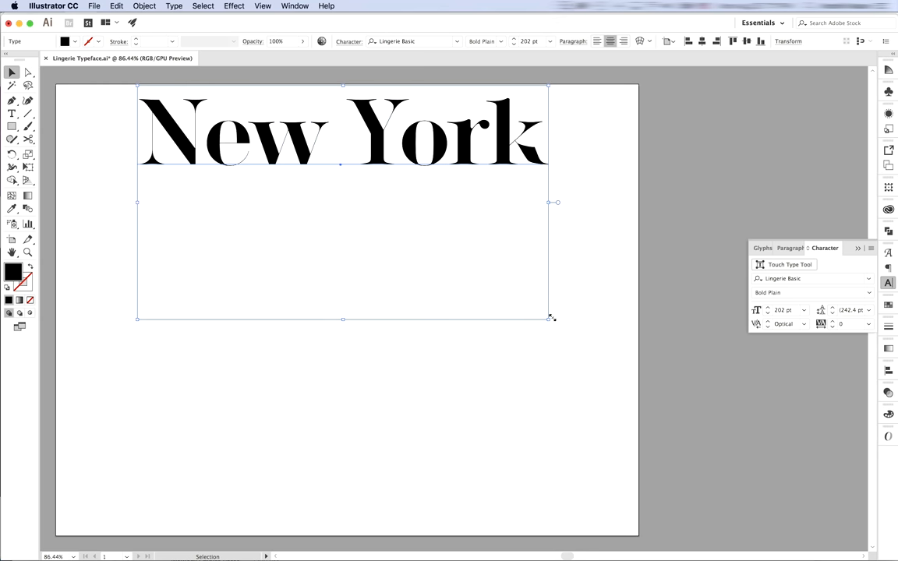
Shrink New York and stack duplicate copies below it set to Bold Exit and other styles.
{"action": "left_click_drag", "start_coordinate": [553, 318], "coordinate": [505, 293]}
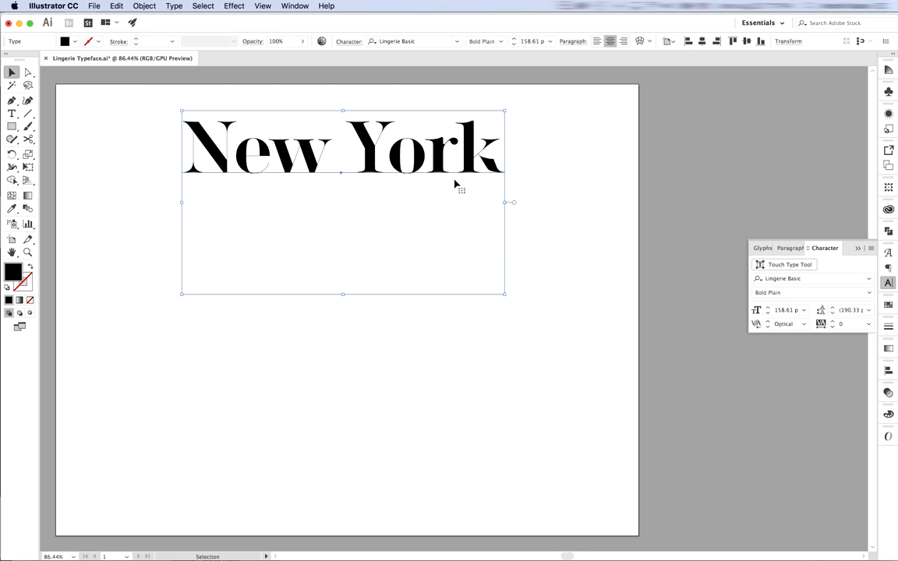
{"action": "left_click_drag", "start_coordinate": [460, 148], "coordinate": [449, 187]}
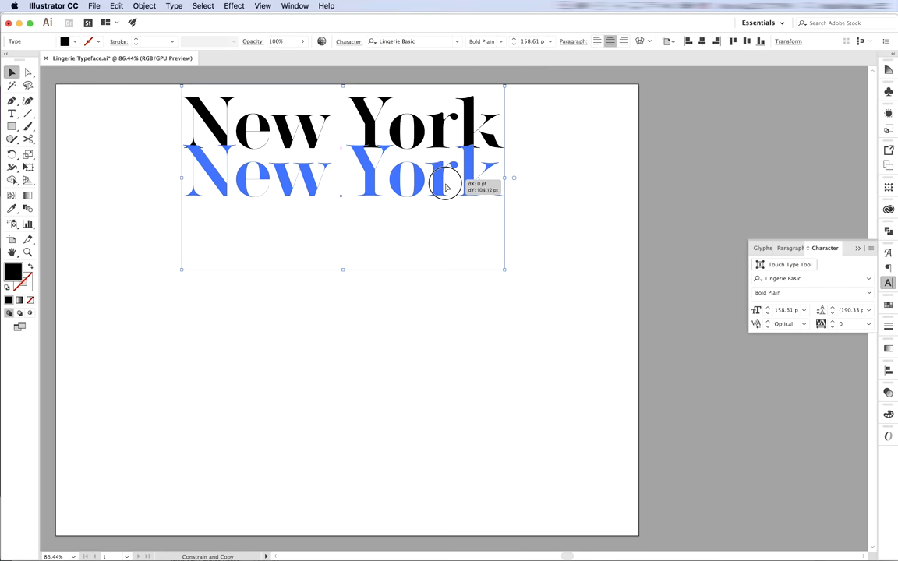
{"action": "left_click", "coordinate": [868, 293]}
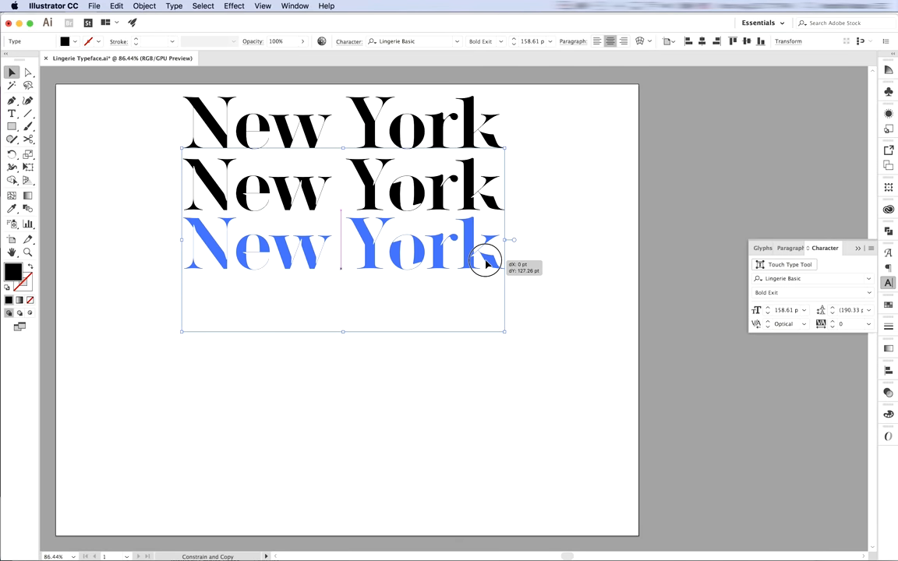
{"action": "left_click", "coordinate": [868, 293]}
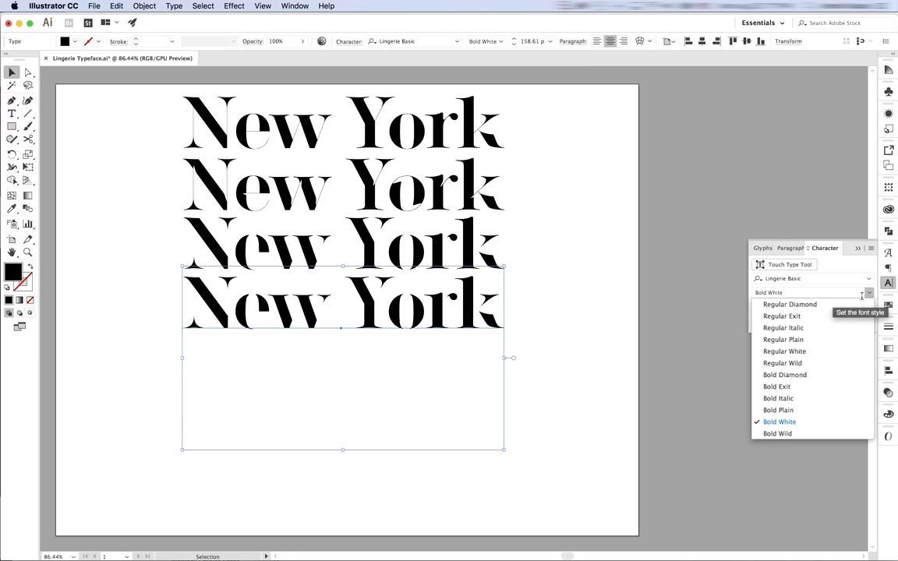
{"action": "mouse_move", "coordinate": [784, 374]}
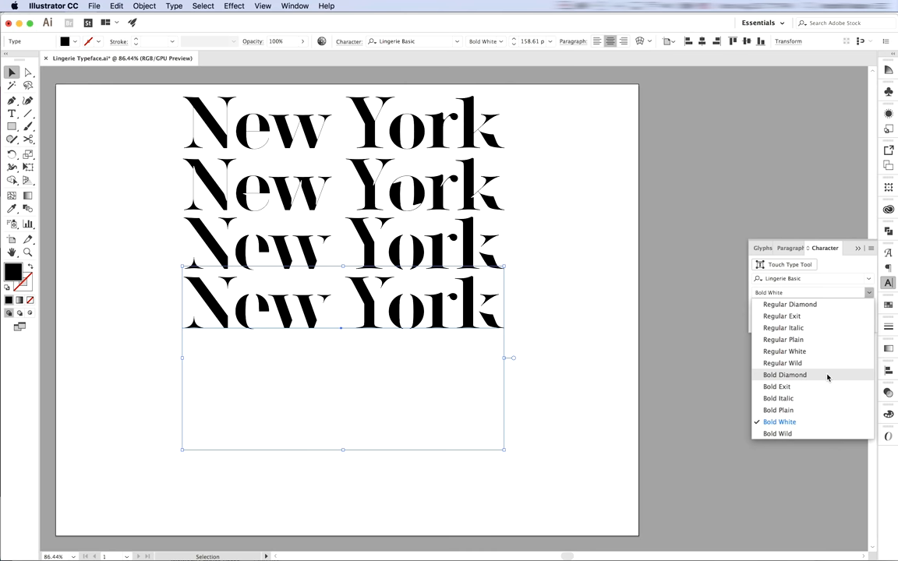
Set the newest copies to Bold Diamond, Bold White and Bold Italic from the style list.
{"action": "left_click", "coordinate": [785, 374]}
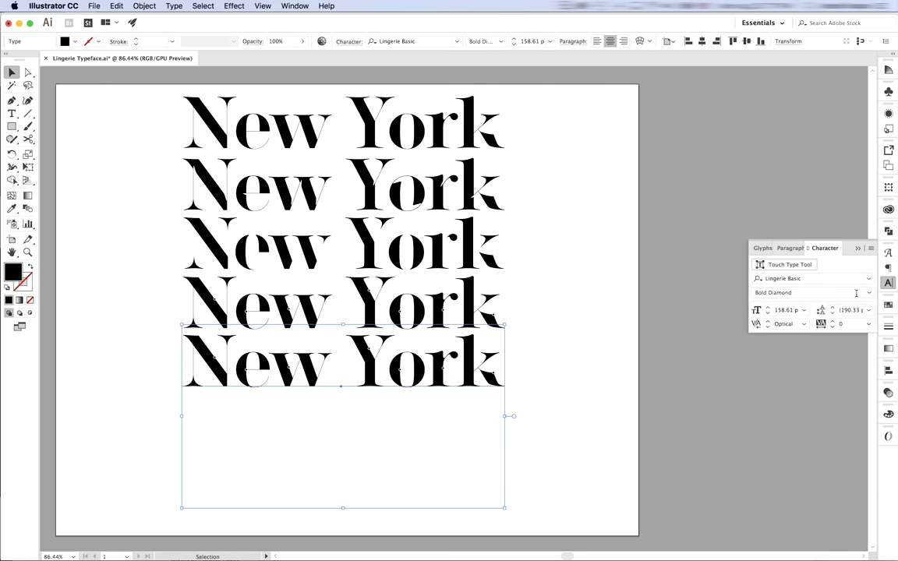
{"action": "left_click", "coordinate": [866, 293]}
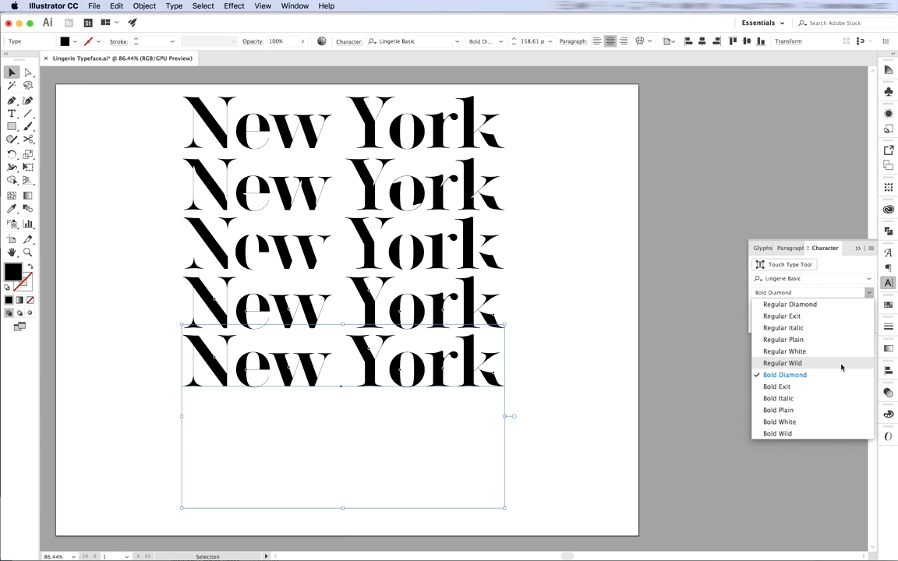
{"action": "left_click", "coordinate": [776, 399]}
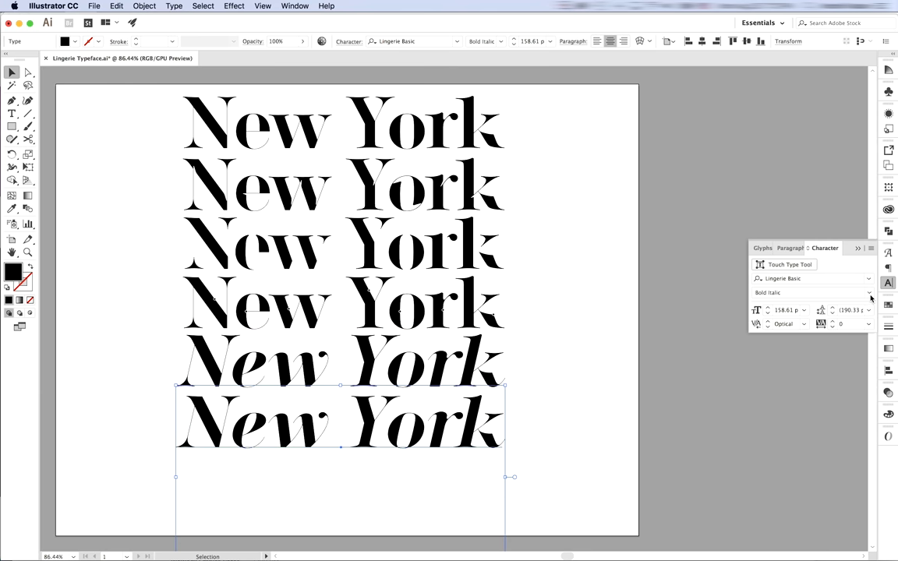
{"action": "left_click", "coordinate": [868, 293]}
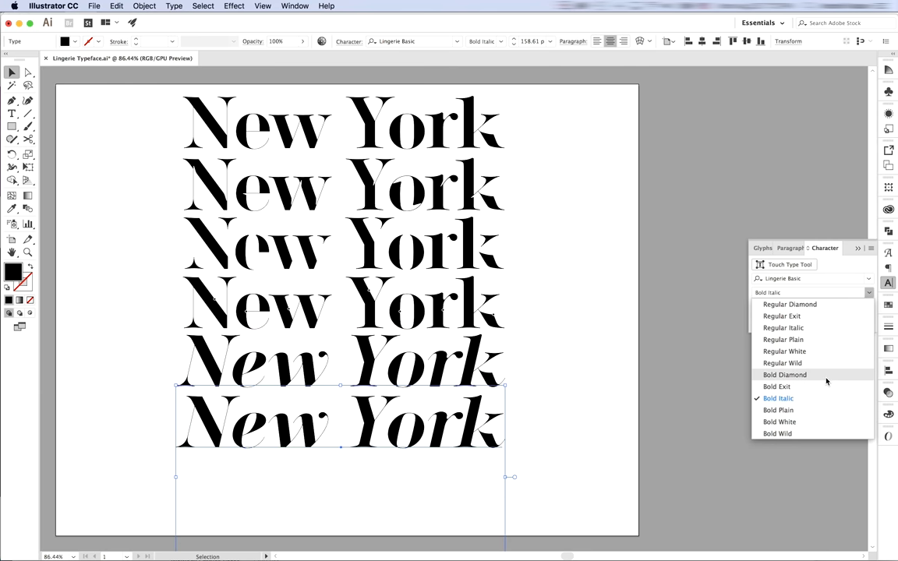
{"action": "left_click", "coordinate": [776, 433]}
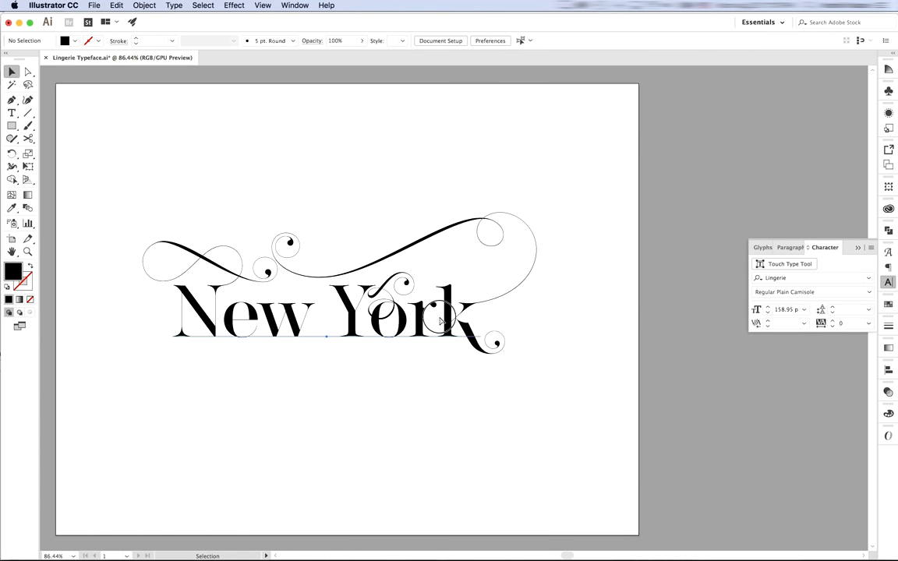
Select the lone swash-flourished New York in Lingerie Regular Plain Camisole.
{"action": "left_click", "coordinate": [440, 320]}
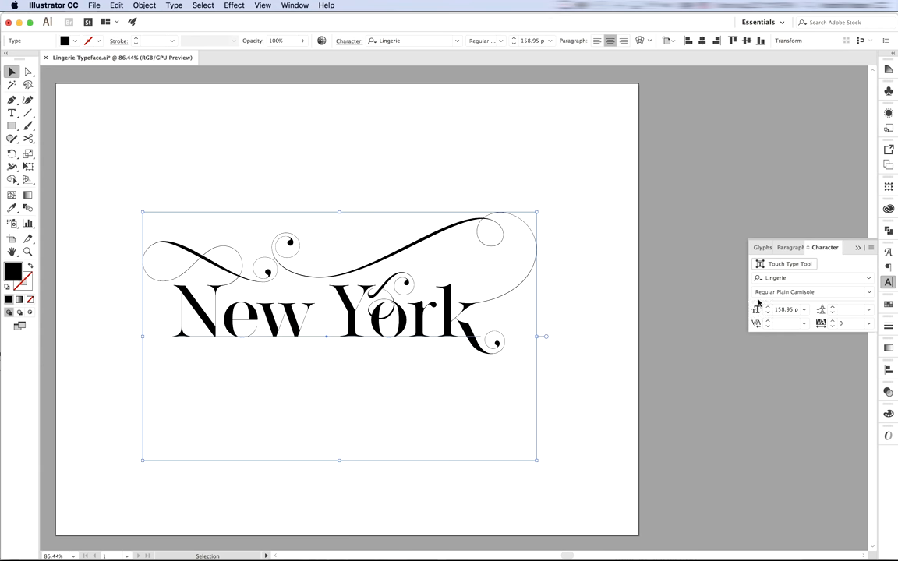
{"action": "mouse_move", "coordinate": [787, 308]}
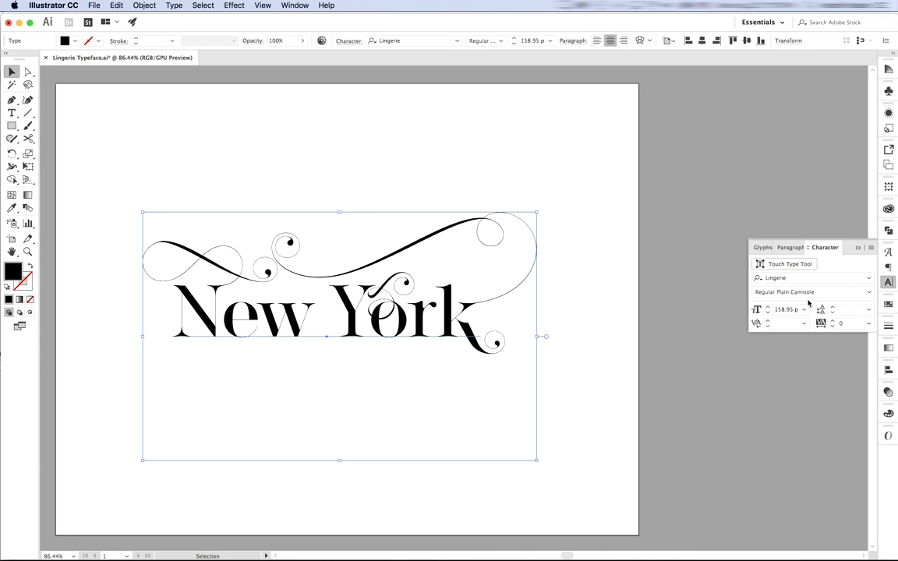
{"action": "mouse_move", "coordinate": [869, 291]}
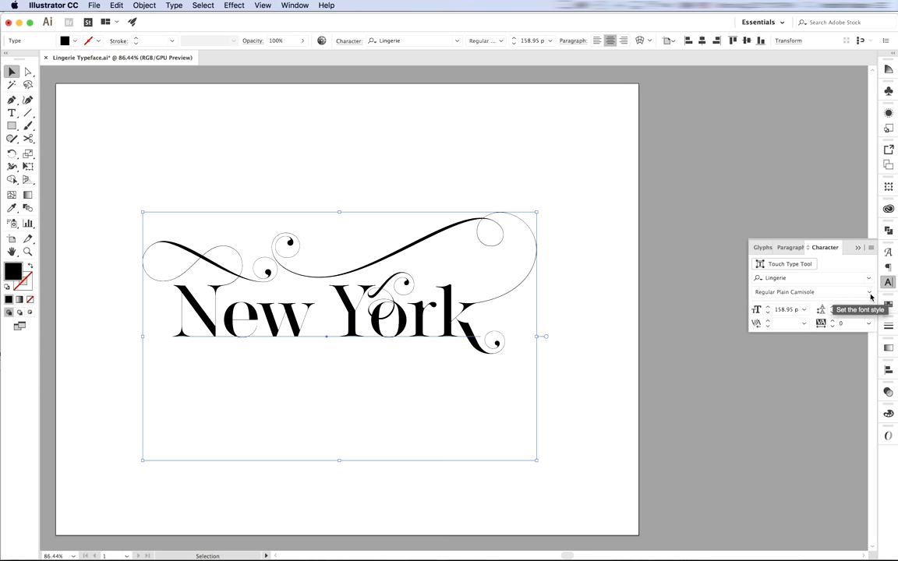
Try Regular Plain Kimono on New York, then settle on Regular Plain Picot and start per-character editing.
{"action": "left_click", "coordinate": [869, 293]}
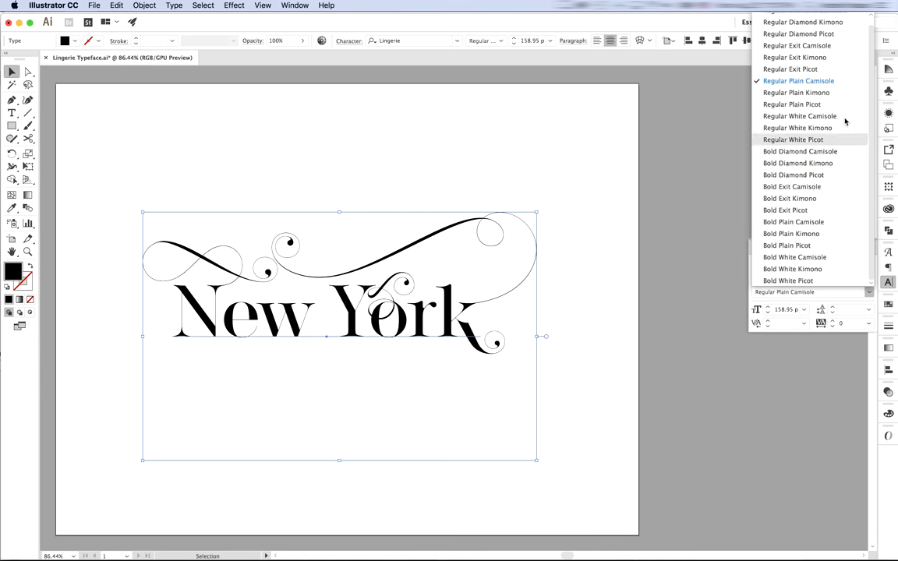
{"action": "left_click", "coordinate": [795, 92]}
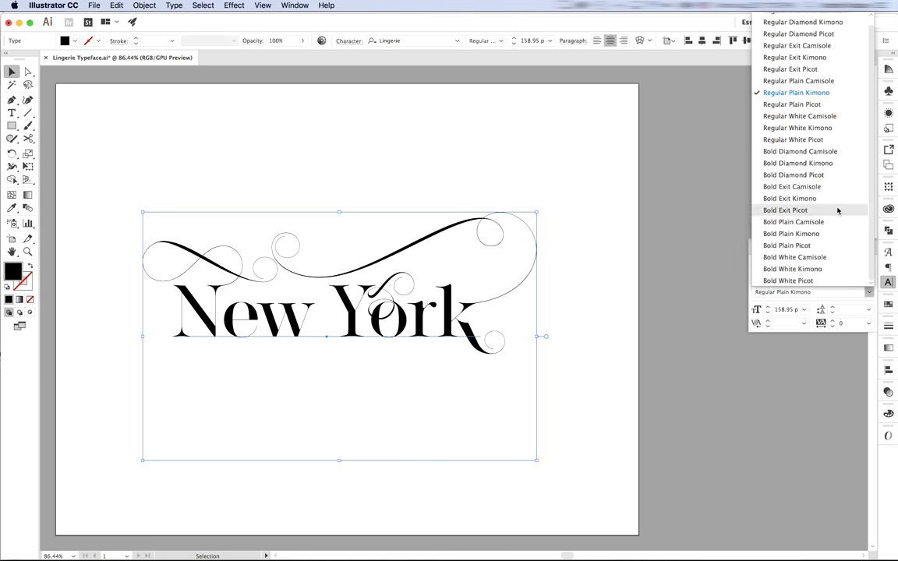
{"action": "mouse_move", "coordinate": [792, 105]}
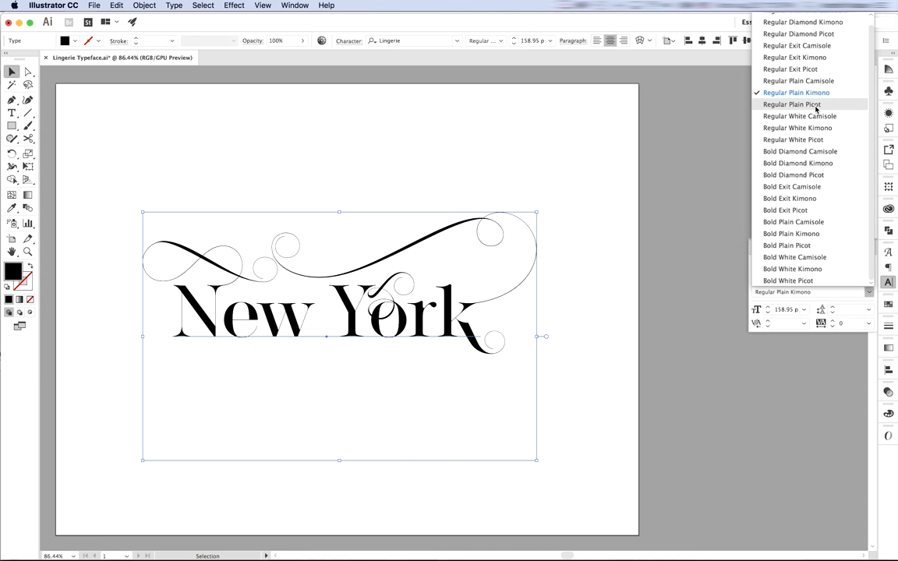
{"action": "left_click", "coordinate": [792, 103]}
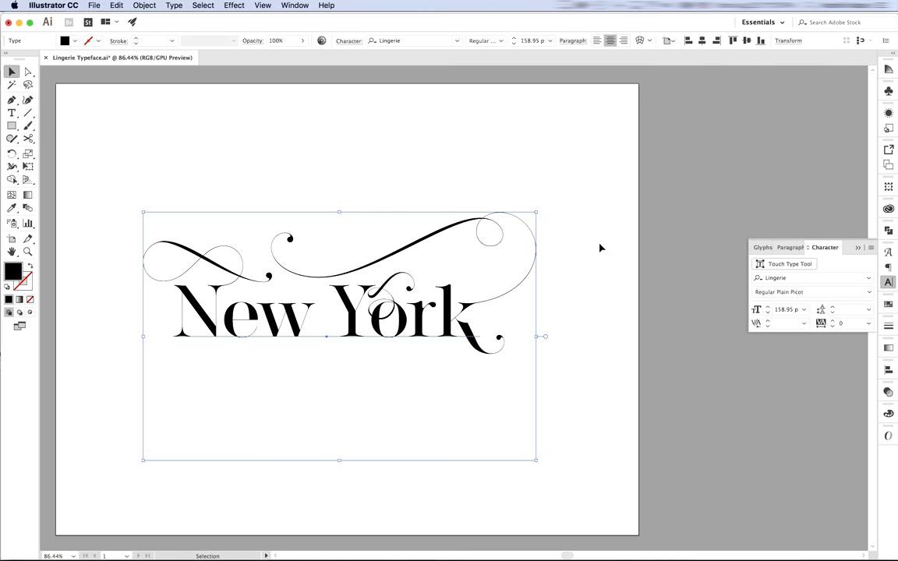
{"action": "mouse_move", "coordinate": [569, 381]}
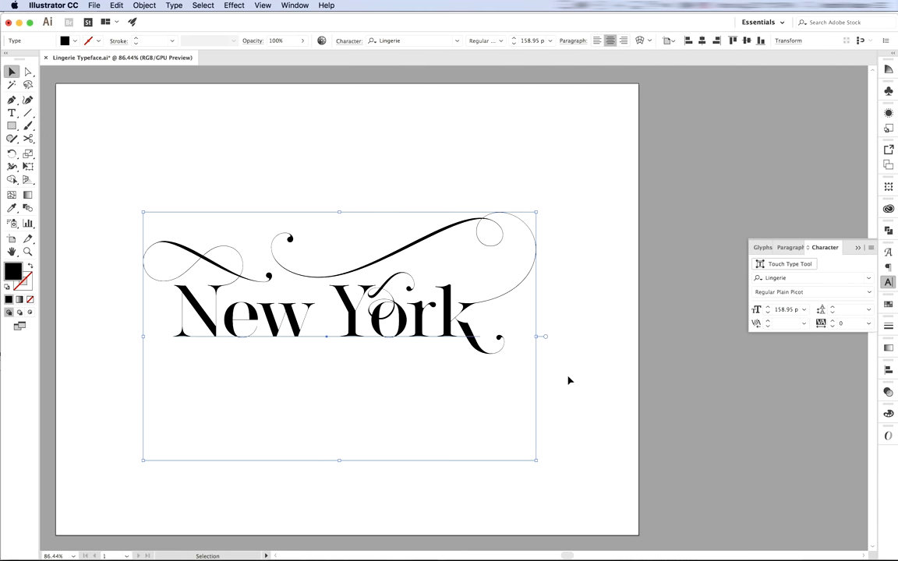
{"action": "left_click", "coordinate": [12, 113]}
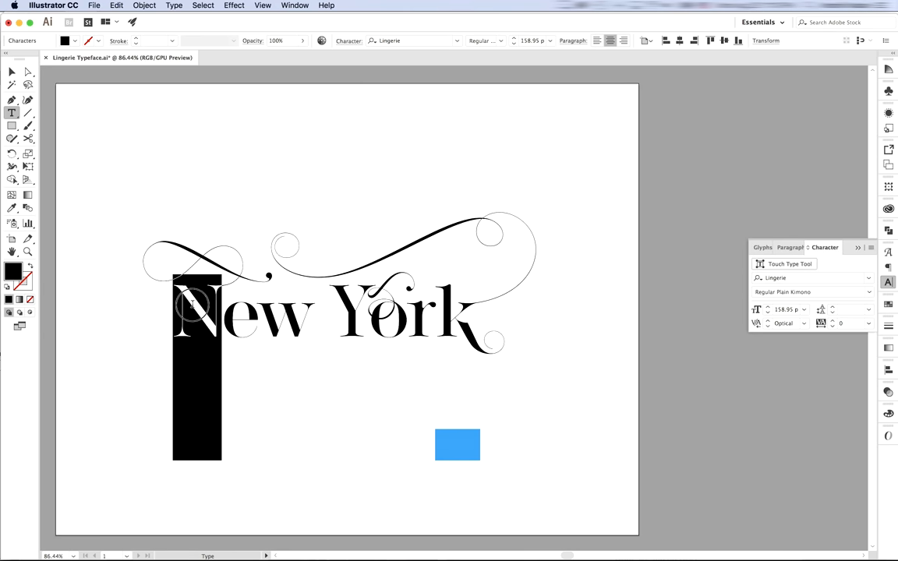
Set the isolated capital N alone to Lingerie Regular Diamond Camisole.
{"action": "left_click", "coordinate": [868, 292]}
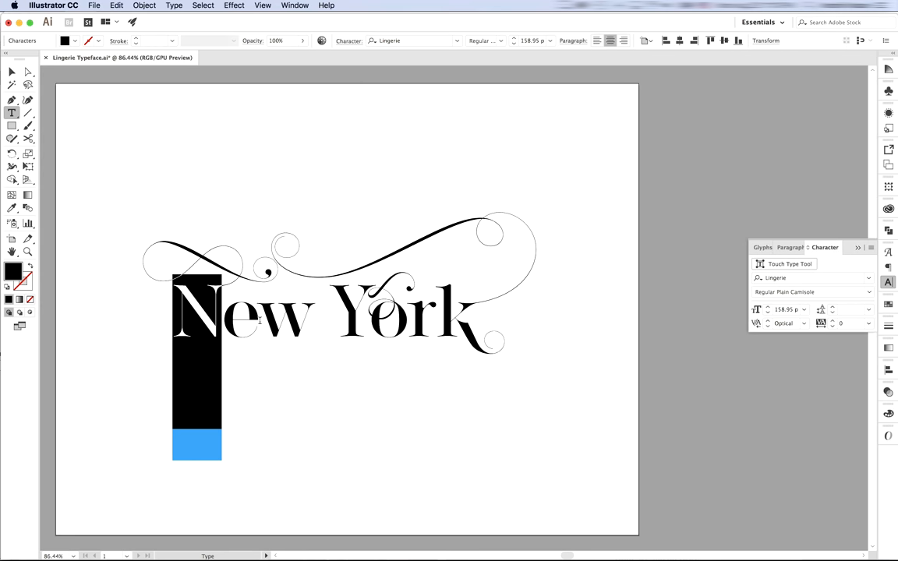
{"action": "left_click", "coordinate": [866, 293]}
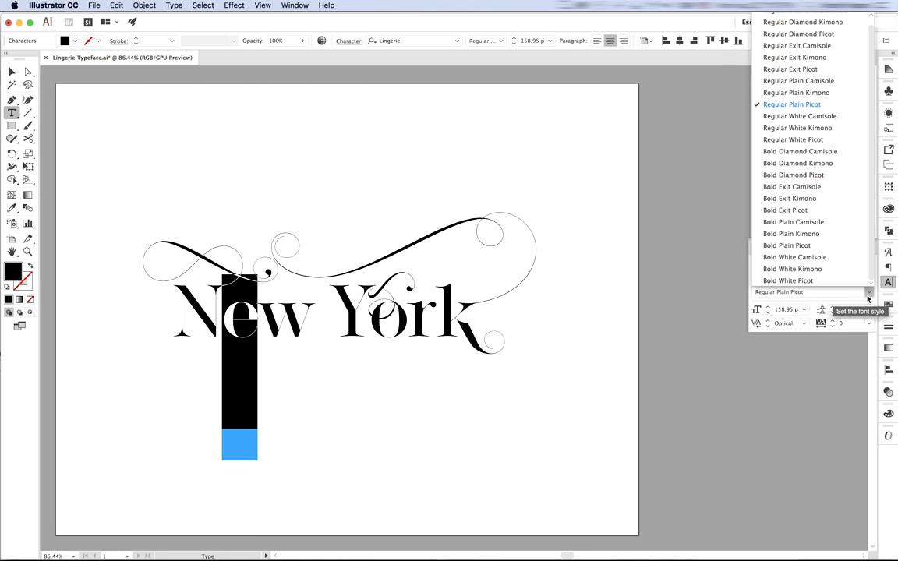
{"action": "left_click", "coordinate": [789, 69]}
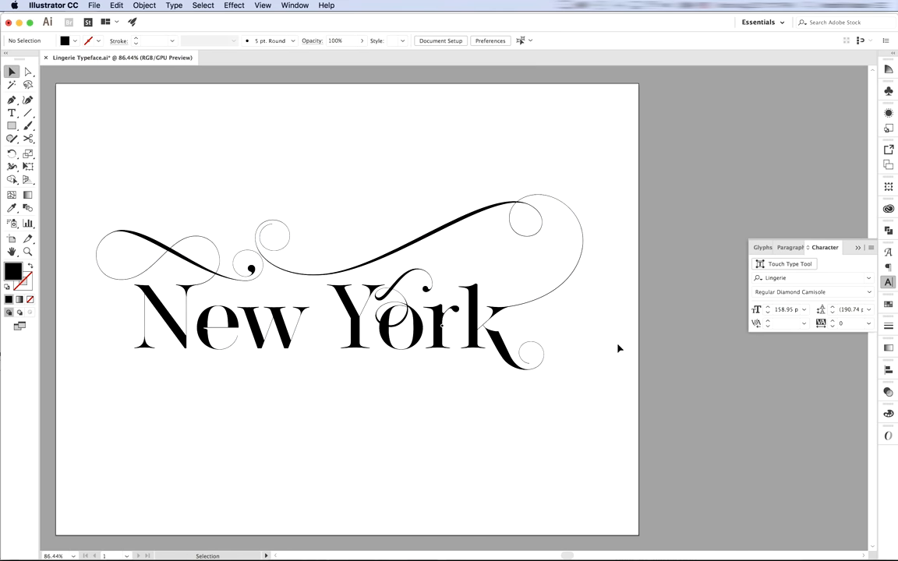
{"action": "mouse_move", "coordinate": [748, 403]}
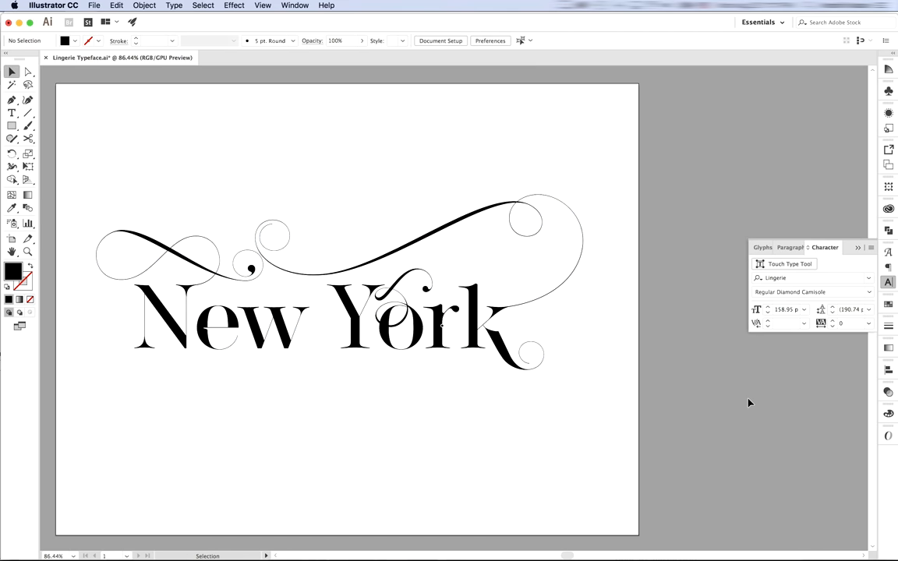